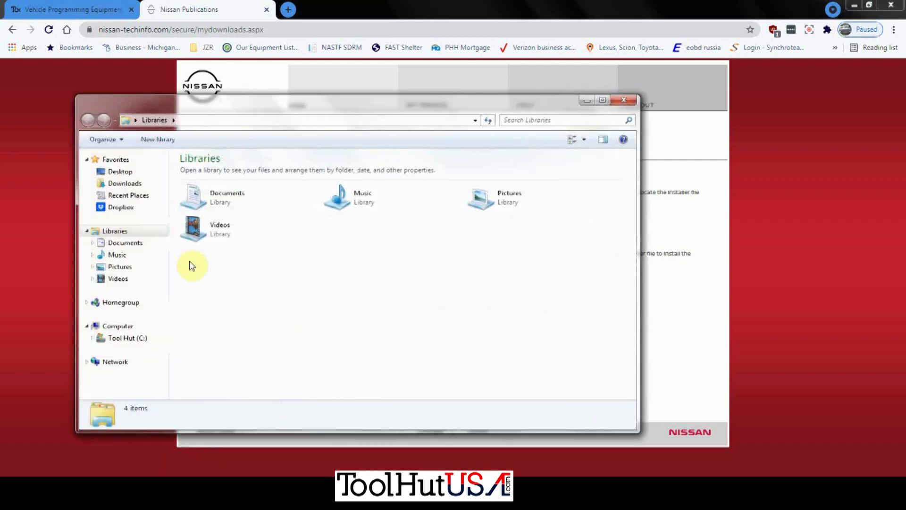
Run C3pR2R_210.21 from Downloads past the unverified-publisher warning, then close the folder.
left_click(124, 183)
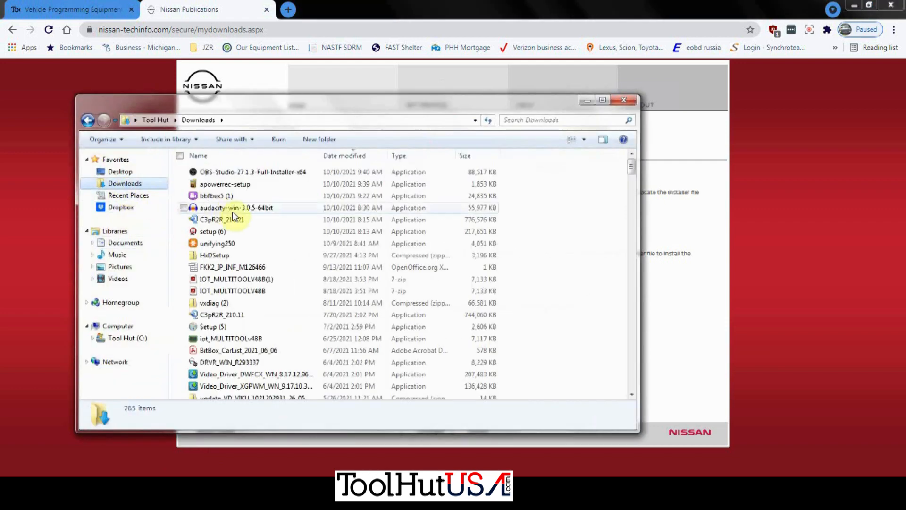
double_click(222, 219)
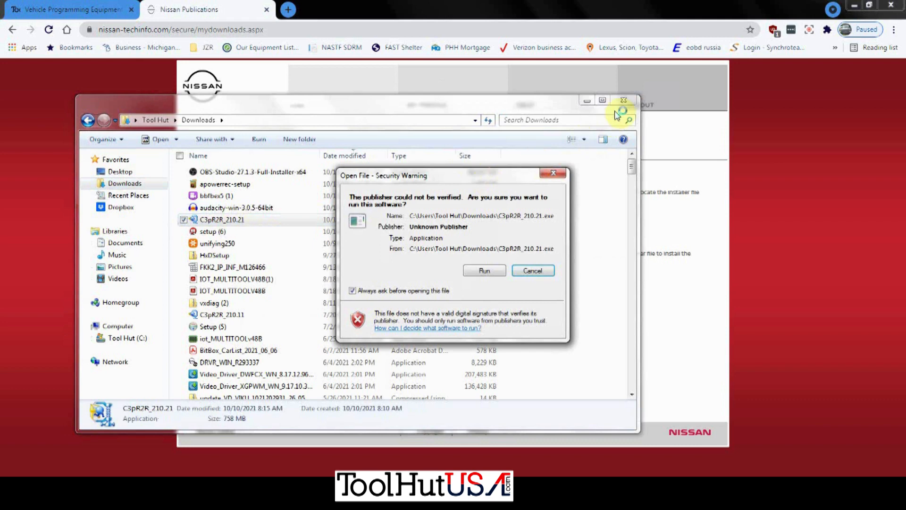
left_click(532, 270)
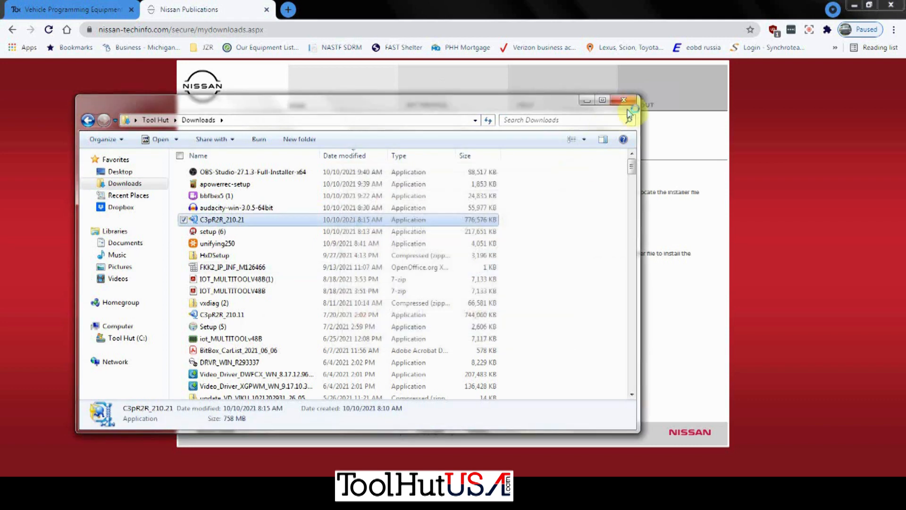
left_click(623, 100)
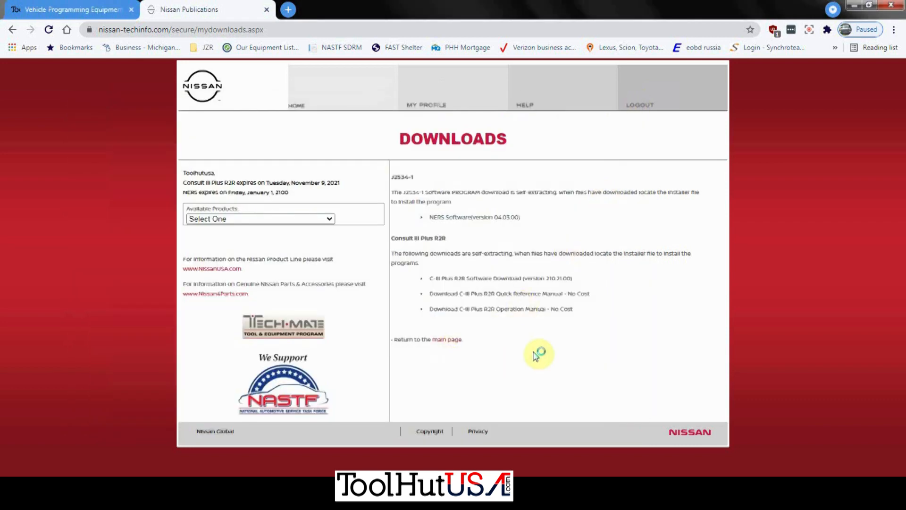
mouse_move(552, 361)
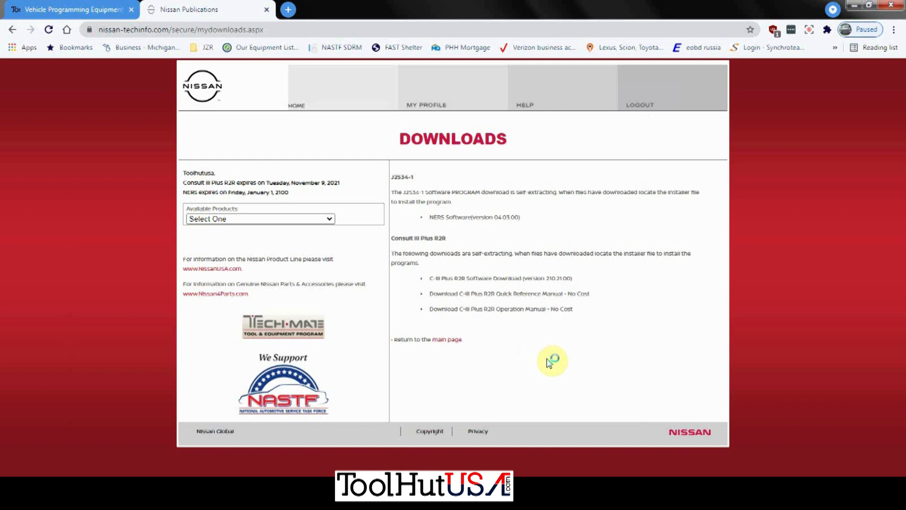
Unzip the 1196 files to the temp folder and dismiss the success message.
left_click(500, 278)
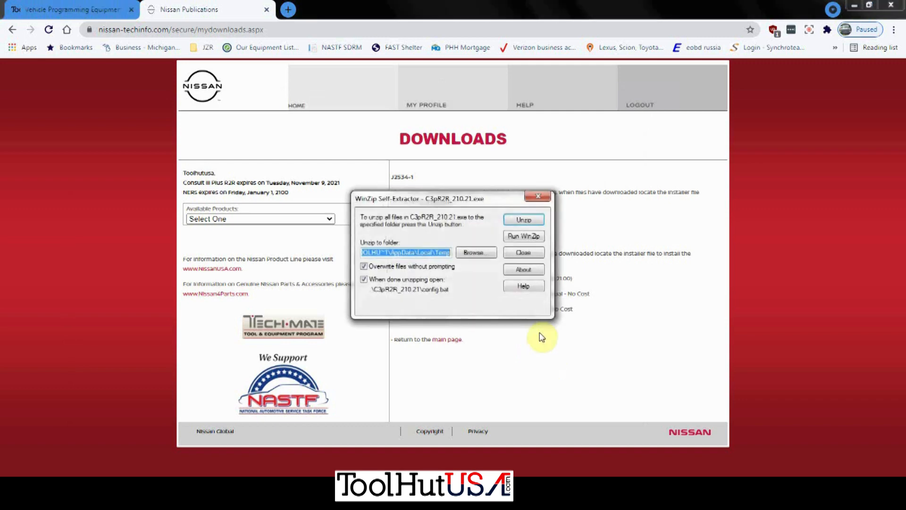
left_click(522, 219)
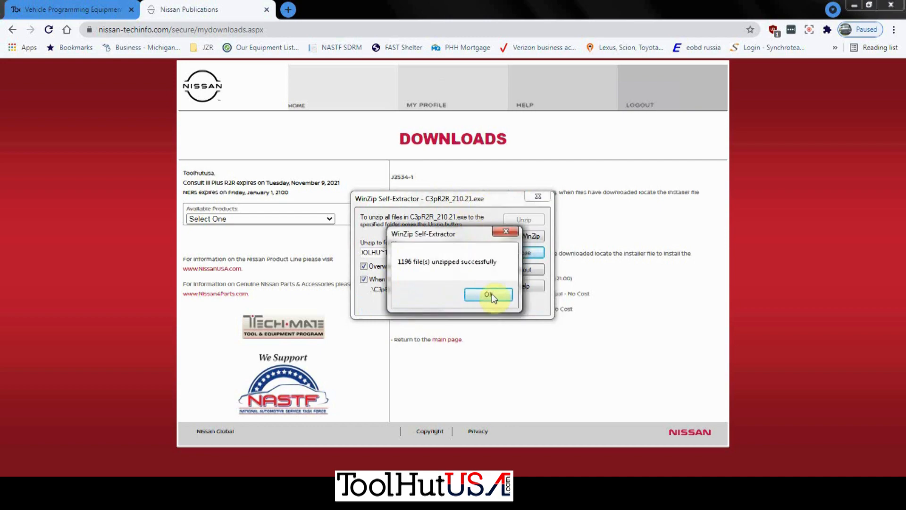
left_click(488, 295)
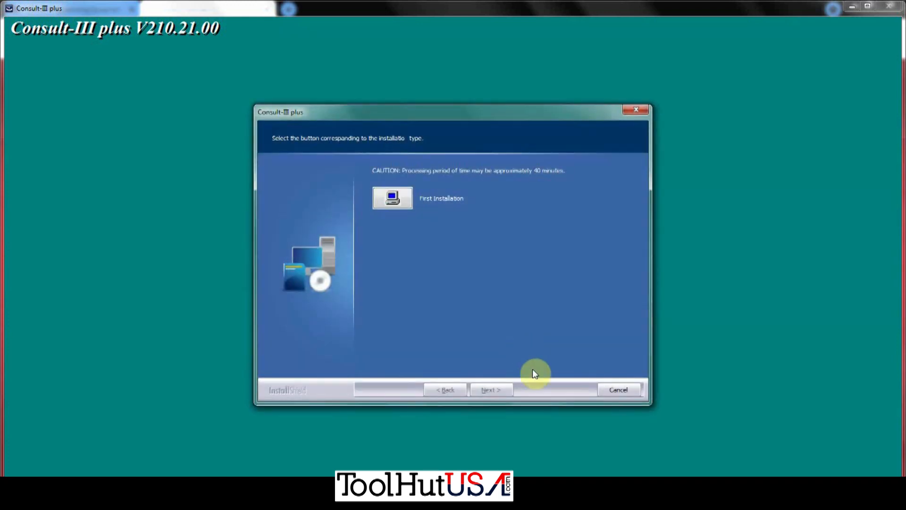
Choose First Installation, accept the license, and keep North America and U.S.A.
left_click(391, 198)
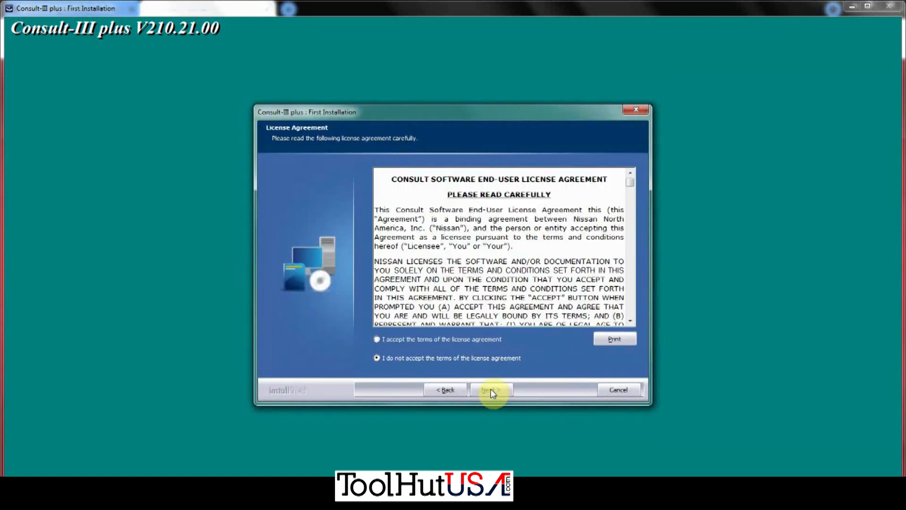
left_click(376, 339)
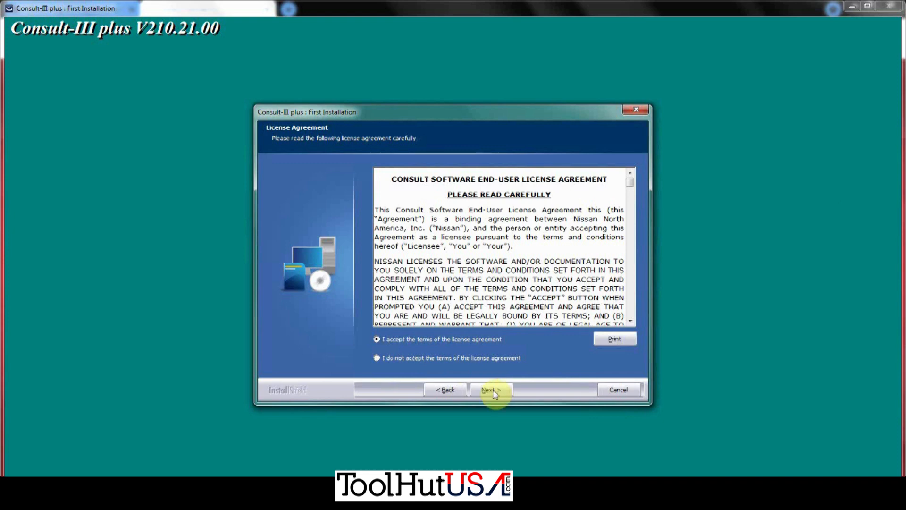
mouse_move(519, 245)
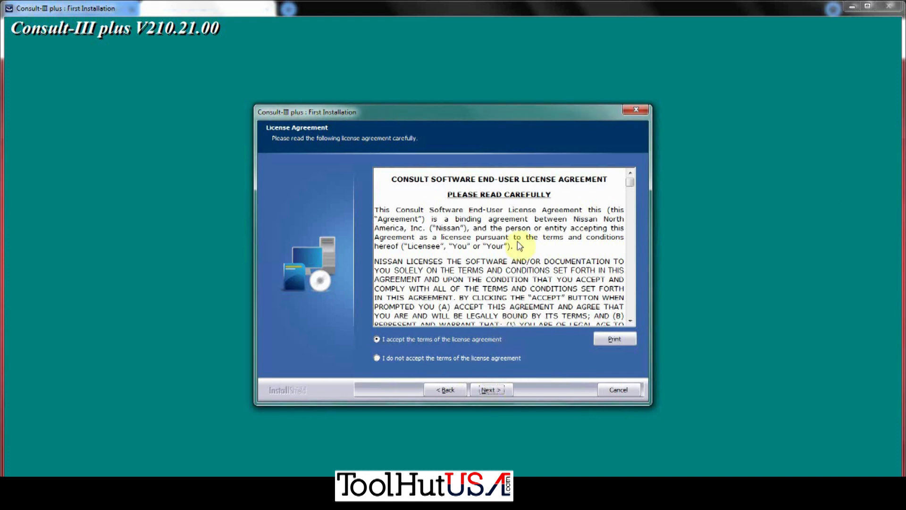
left_click(489, 389)
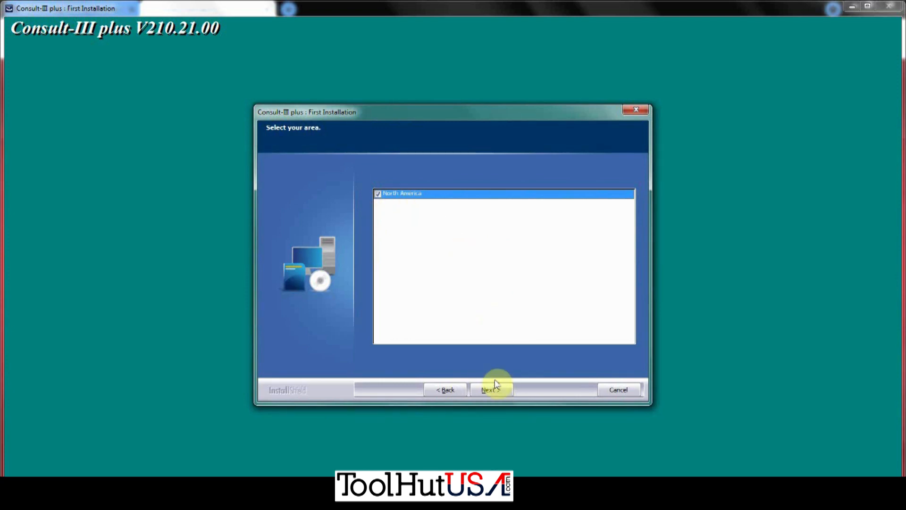
left_click(490, 389)
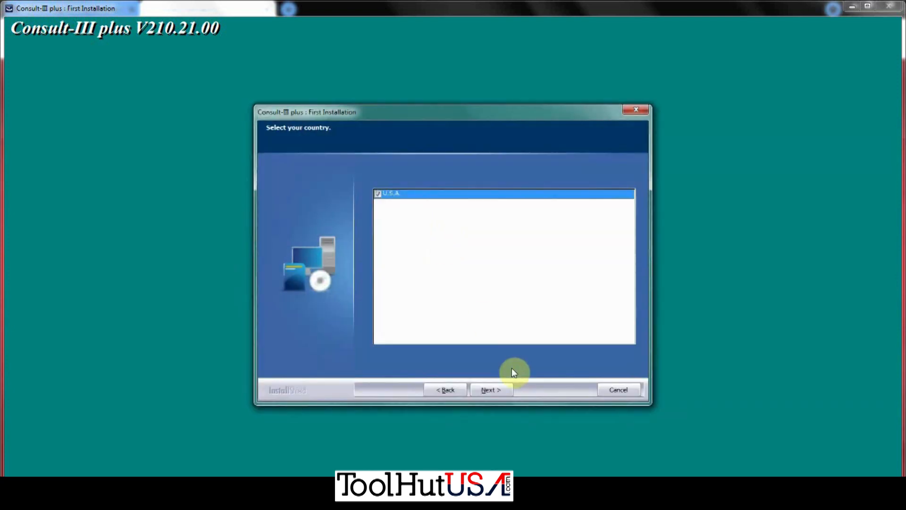
left_click(490, 389)
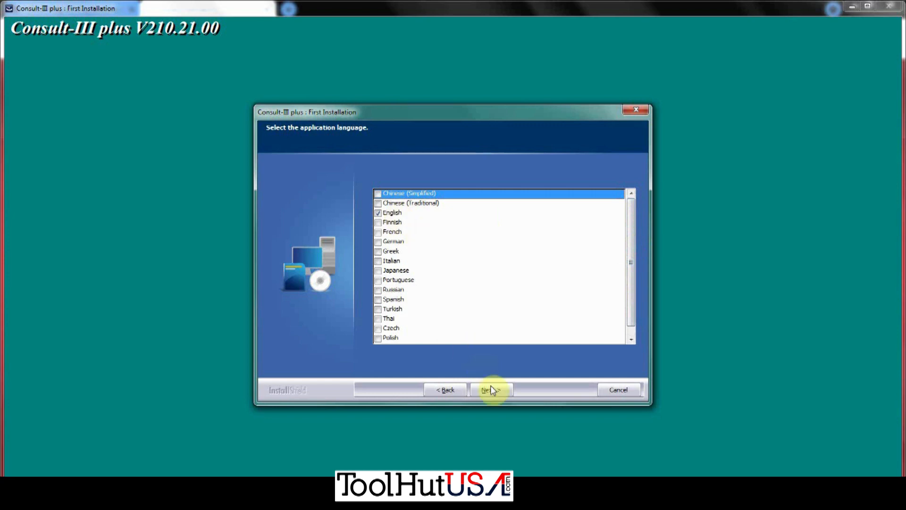
Keep English, set feet/fps, mile/mph, °F and psi units, and select NISSAN Channel.
left_click(491, 389)
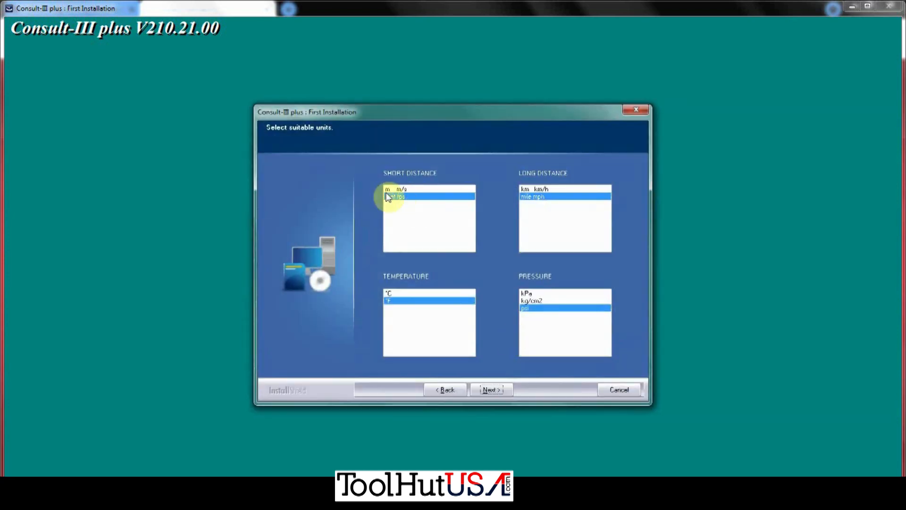
left_click(395, 197)
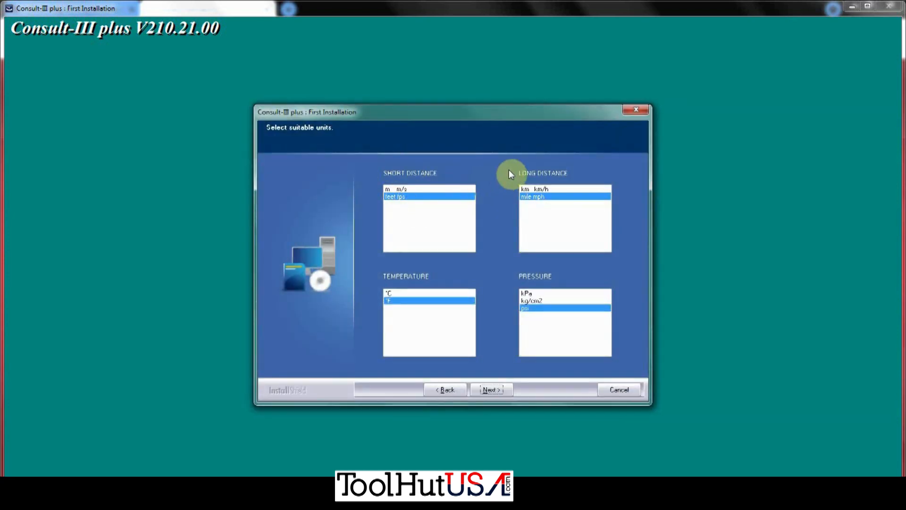
mouse_move(497, 298)
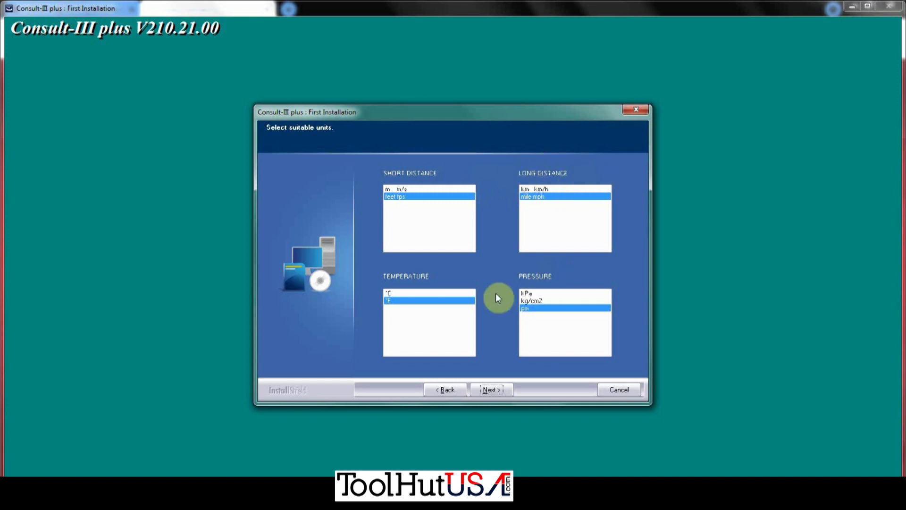
mouse_move(484, 316)
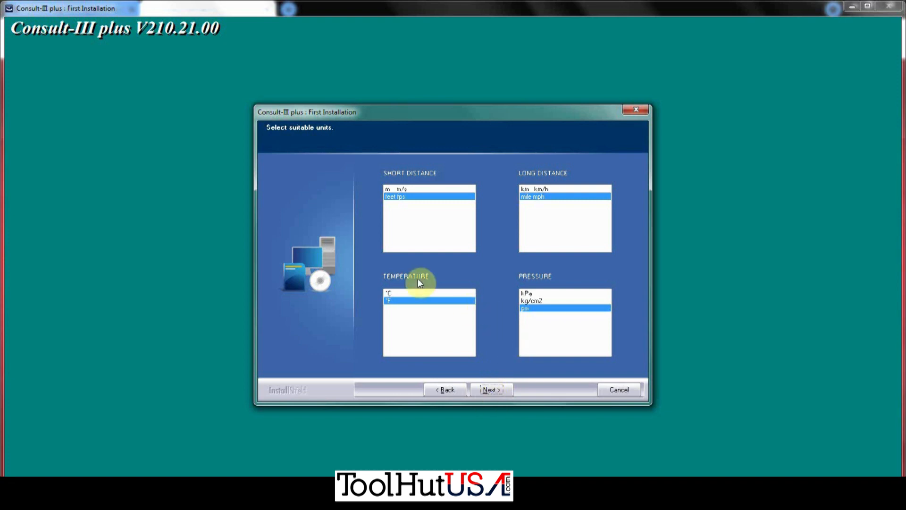
left_click(490, 389)
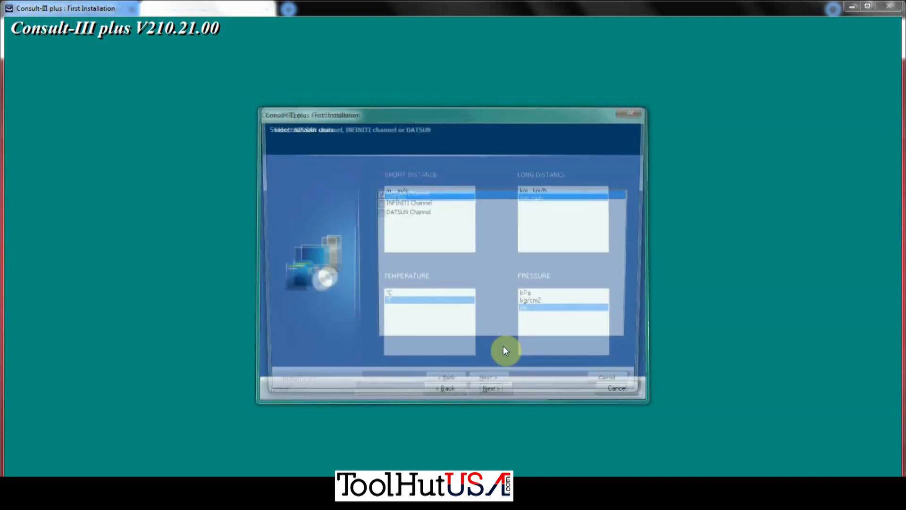
left_click(489, 388)
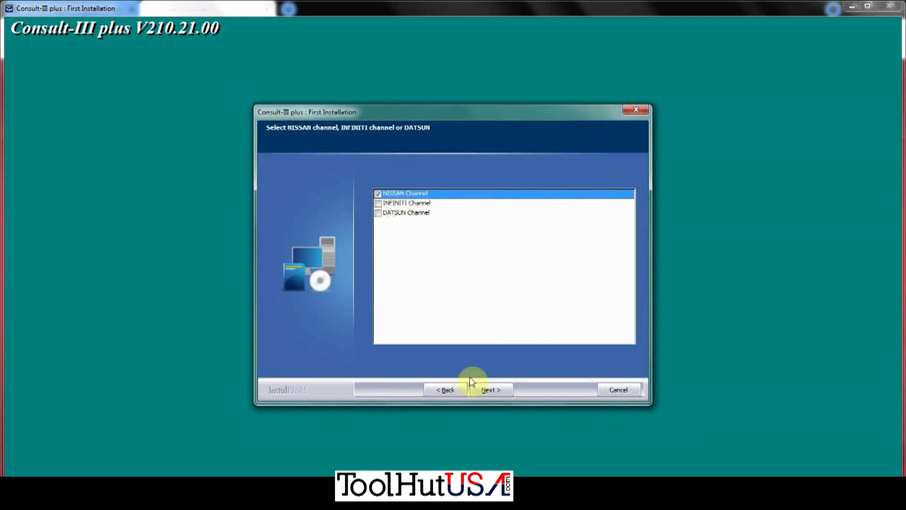
mouse_move(396, 207)
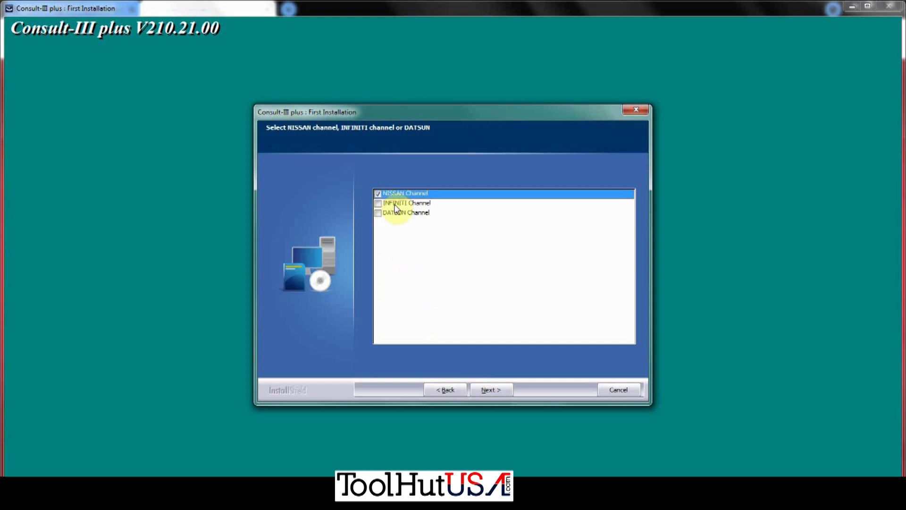
left_click(407, 203)
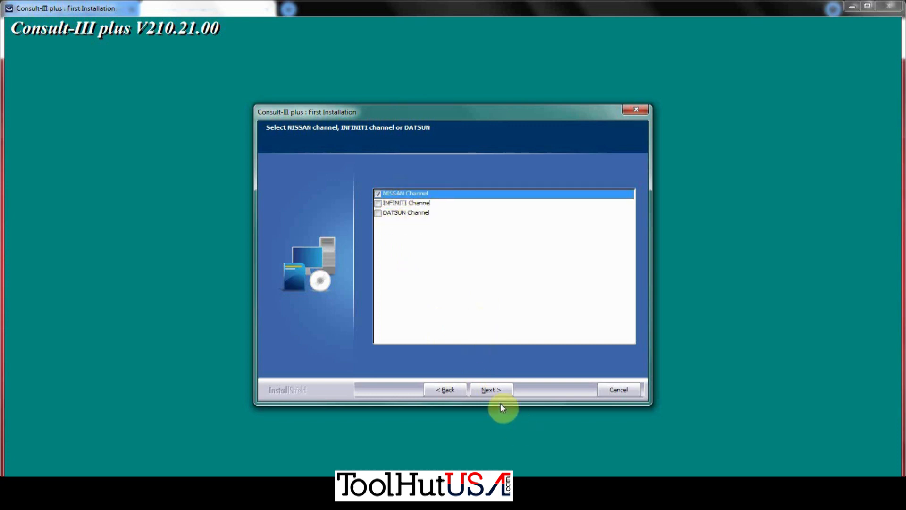
left_click(489, 390)
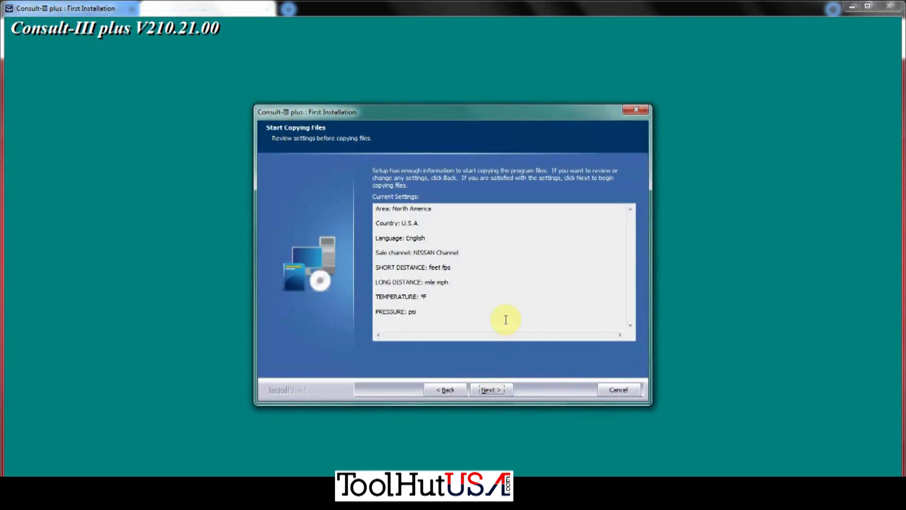
Confirm the reviewed settings and begin copying the CONSULT-III plus program files.
left_click(490, 389)
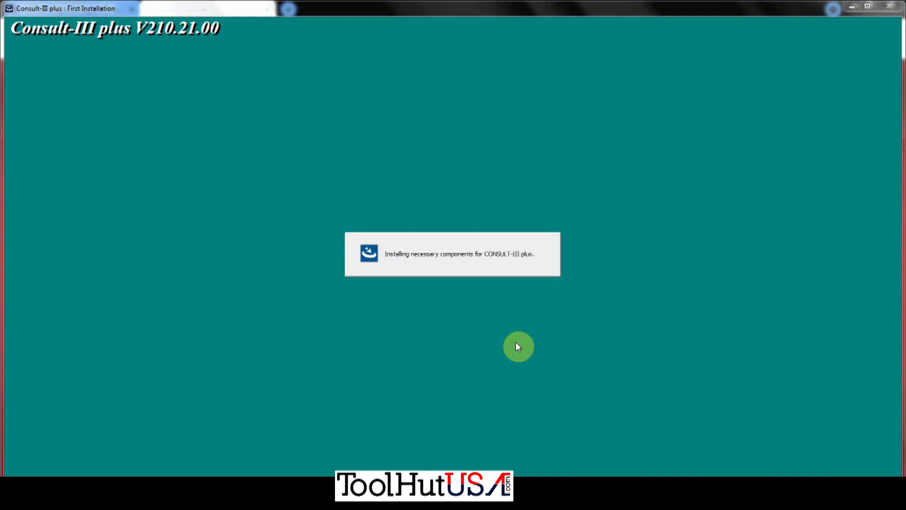
mouse_move(422, 369)
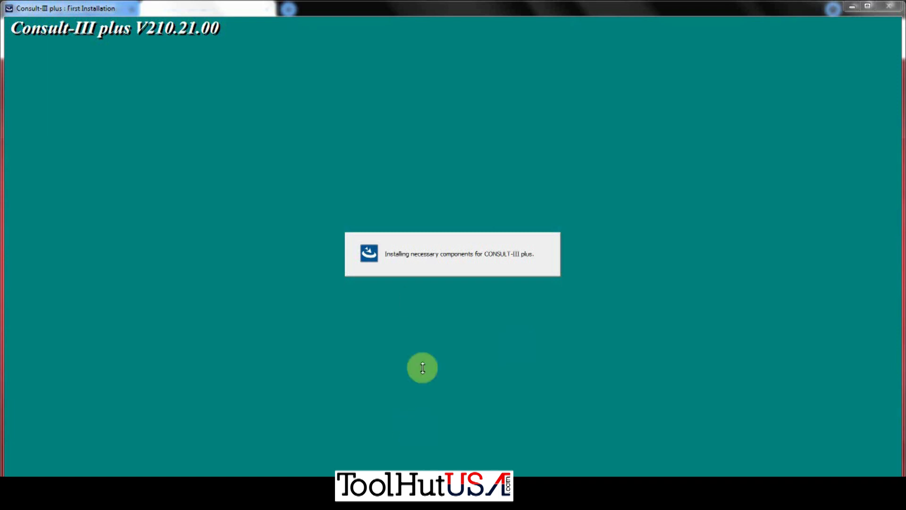
mouse_move(286, 344)
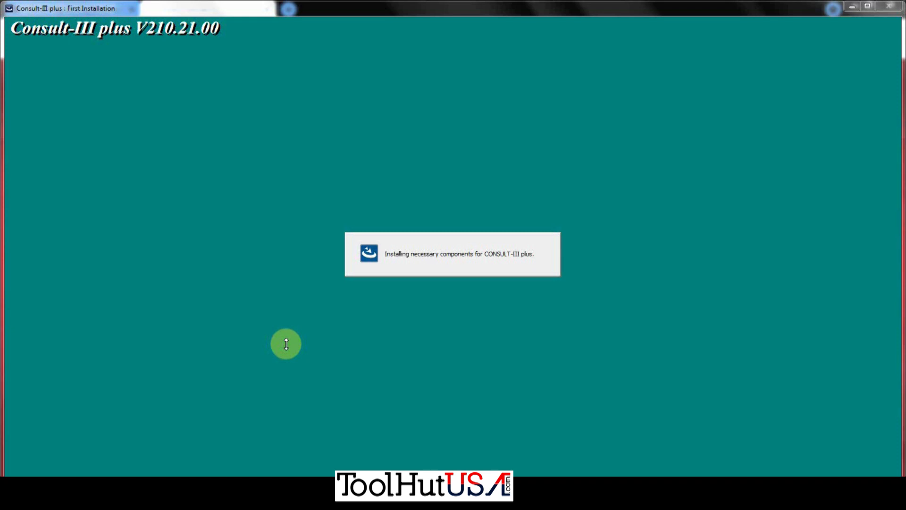
mouse_move(301, 337)
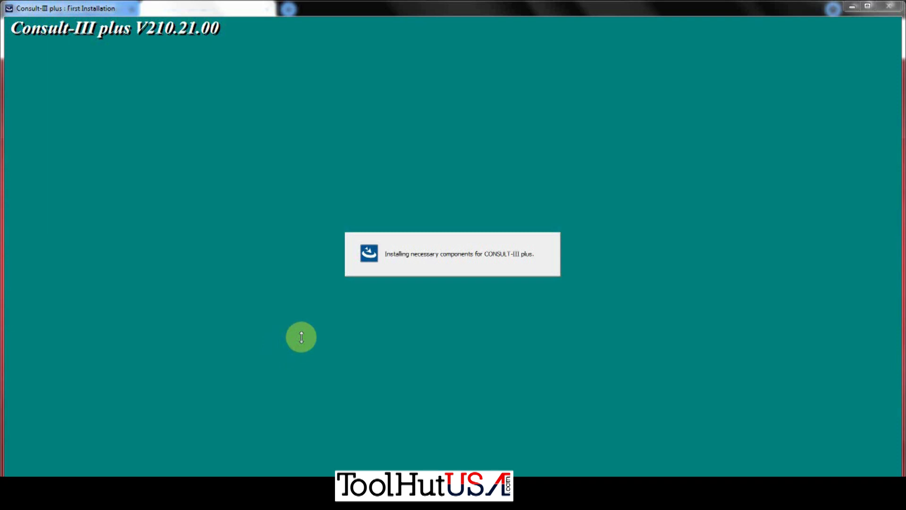
mouse_move(790, 244)
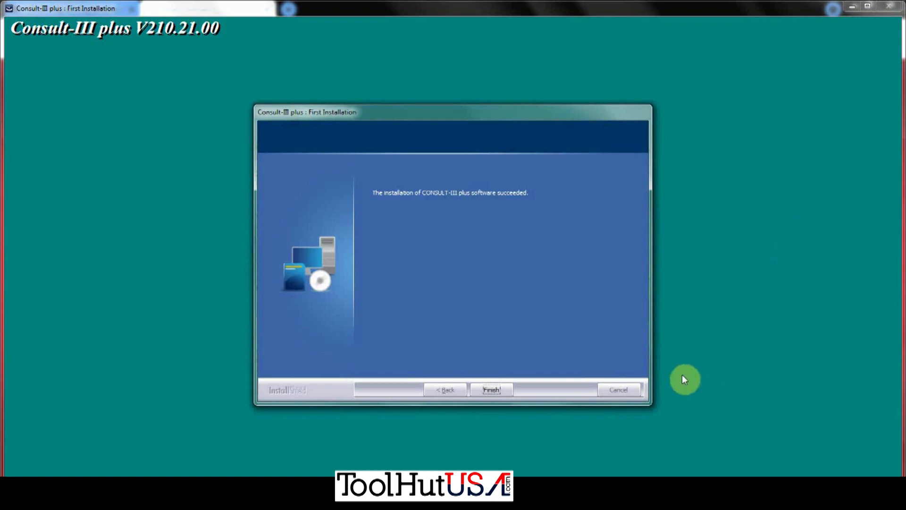
Finish the installer after it reports a successful CONSULT-III plus installation.
left_click(491, 389)
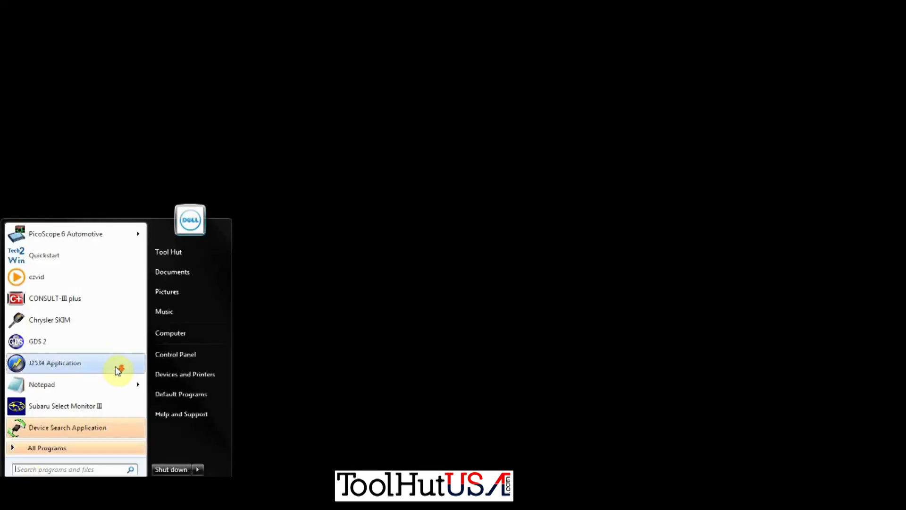
Launch CONSULT-III plus from its folder under All Programs in the Start Menu.
left_click(46, 447)
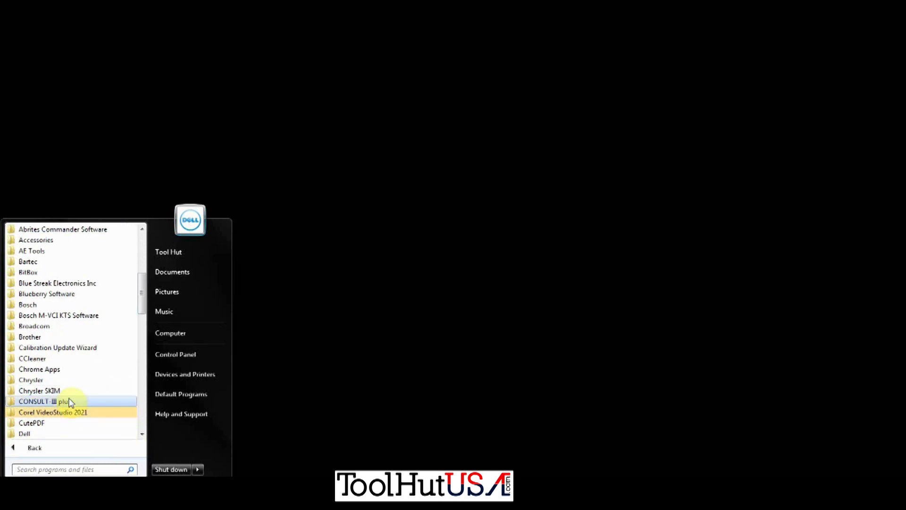
left_click(49, 402)
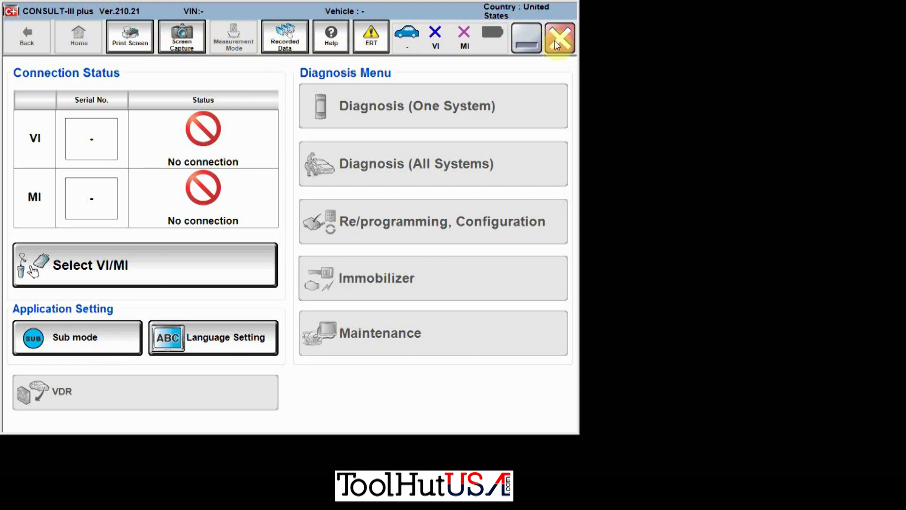
mouse_move(149, 273)
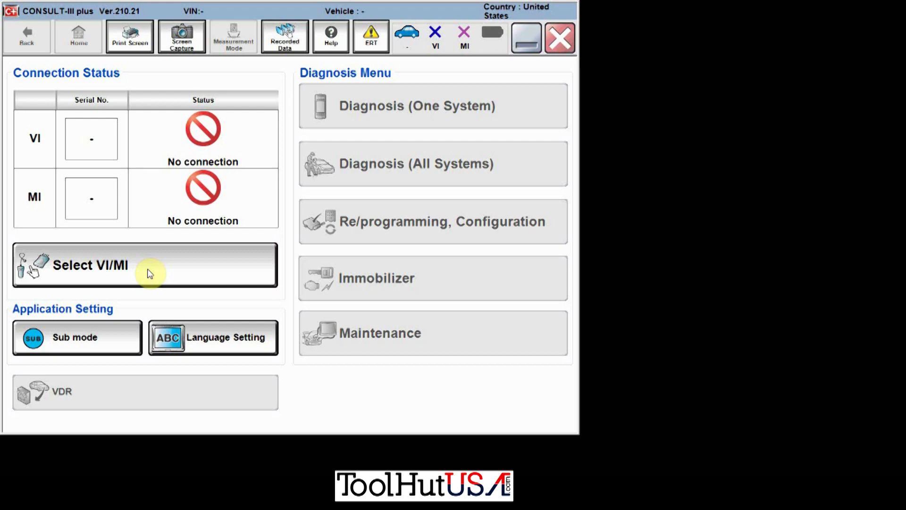
mouse_move(533, 83)
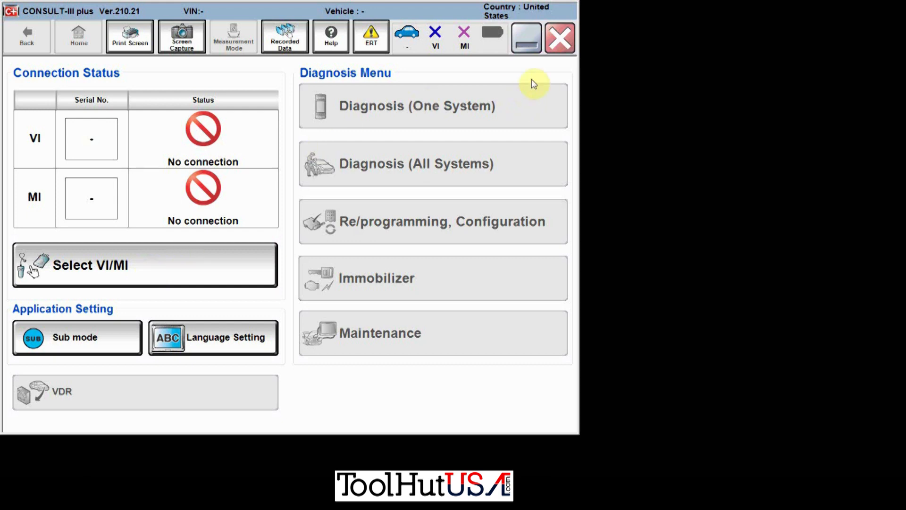
Close CONSULT-III plus from the Diagnosis Menu to bring up the close confirmation.
left_click(558, 37)
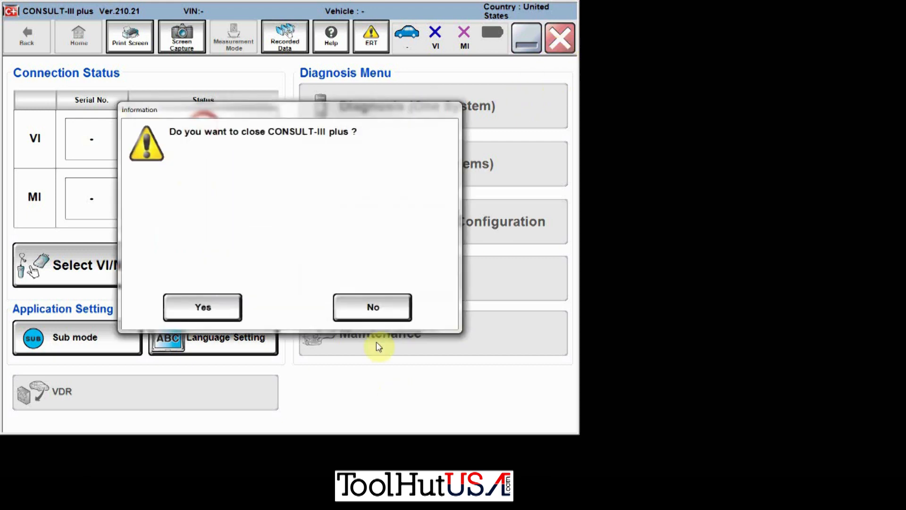